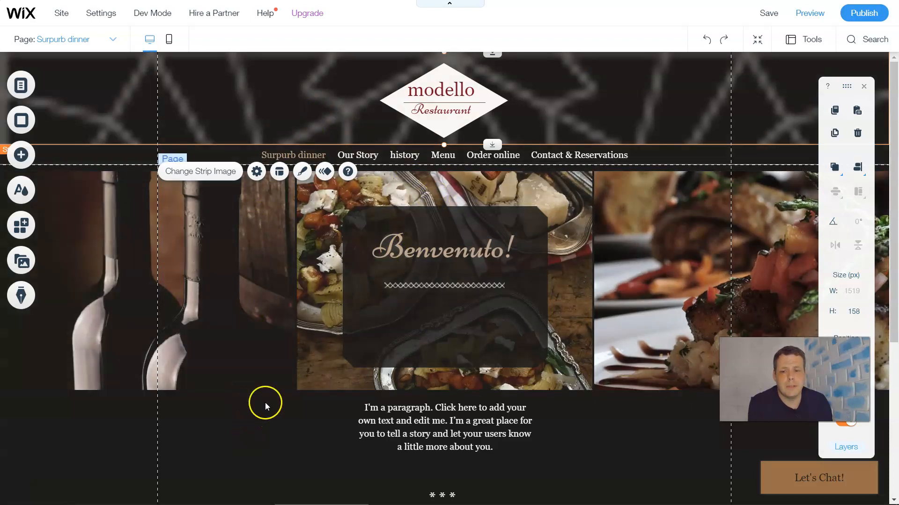
pyautogui.moveTo(223, 229)
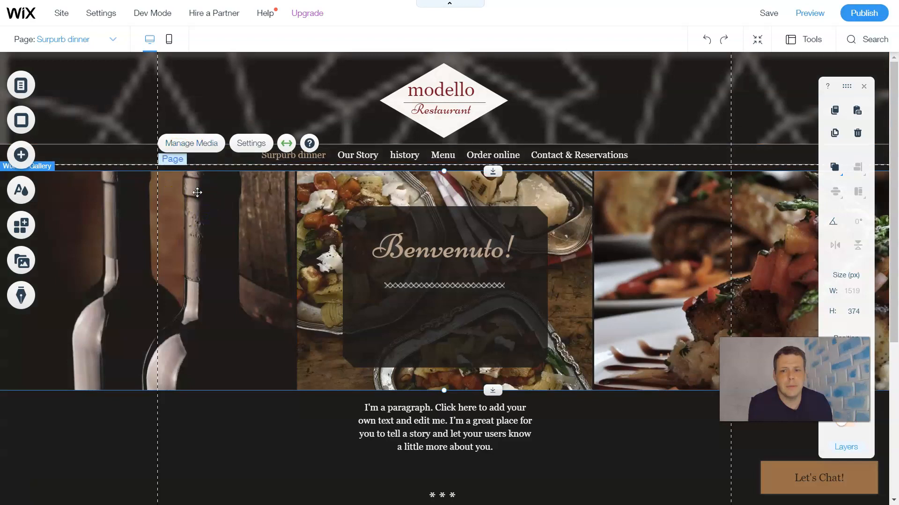
# Browse the Add panel's strip designs across About, Contact, Welcome, Classic and Team categories.
pyautogui.click(444, 283)
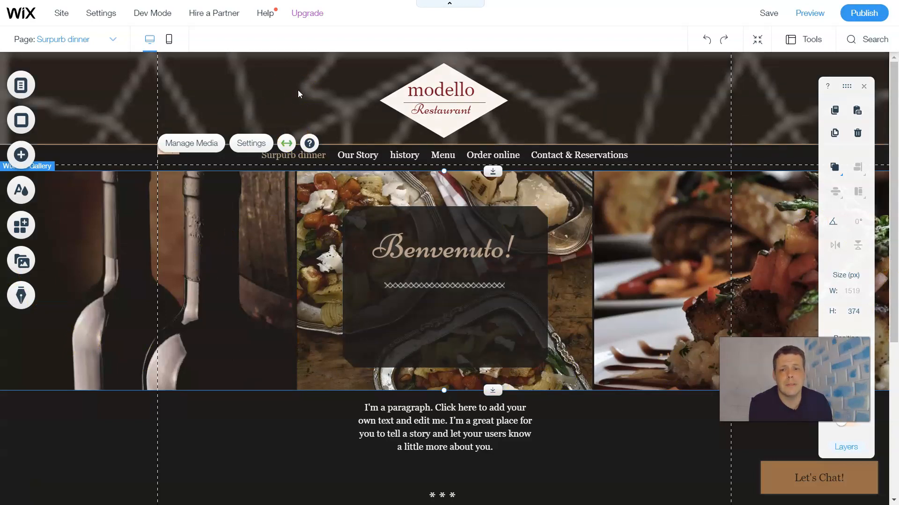
pyautogui.moveTo(21, 154)
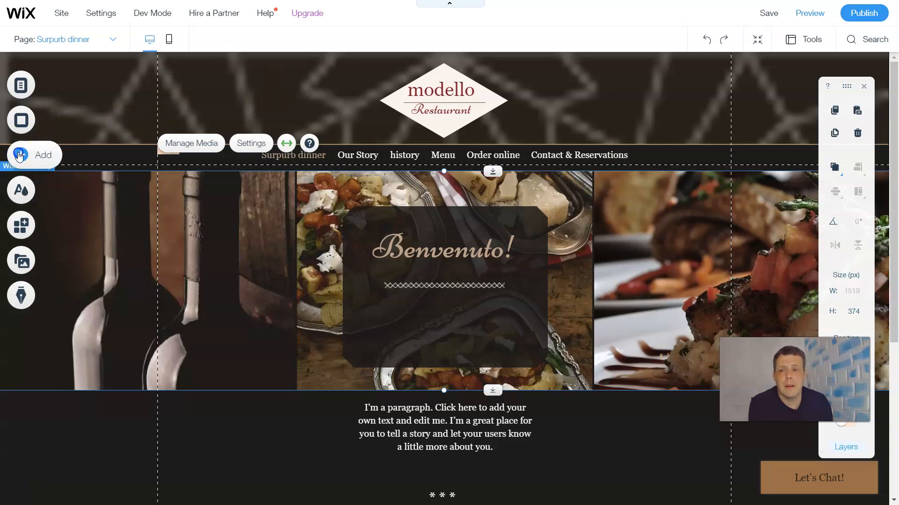
pyautogui.click(20, 155)
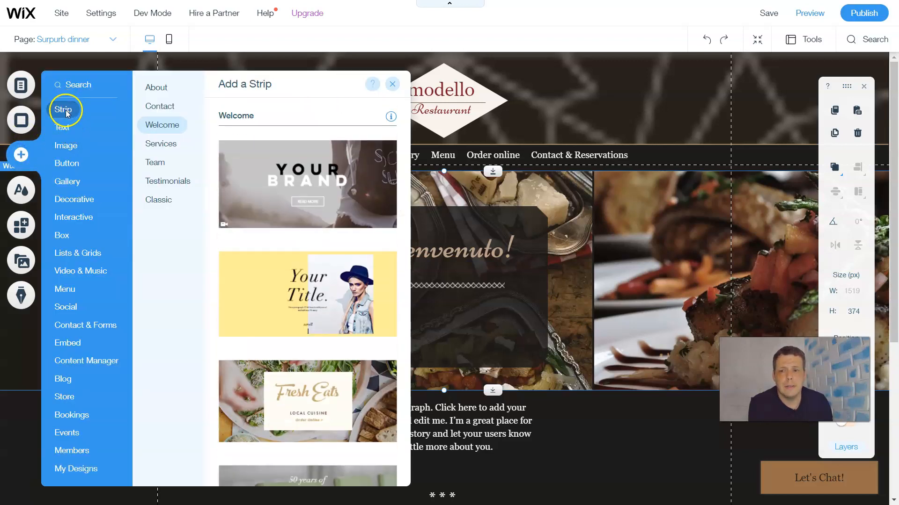
pyautogui.click(156, 87)
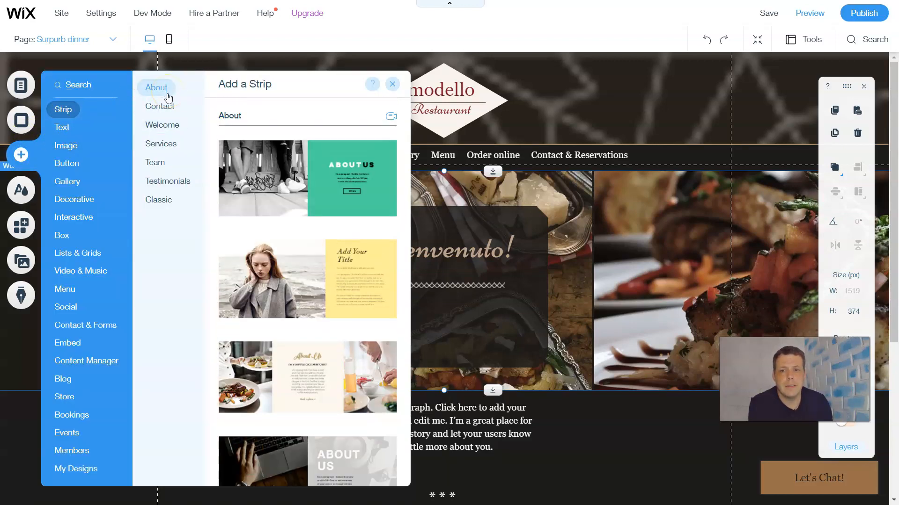
pyautogui.click(159, 105)
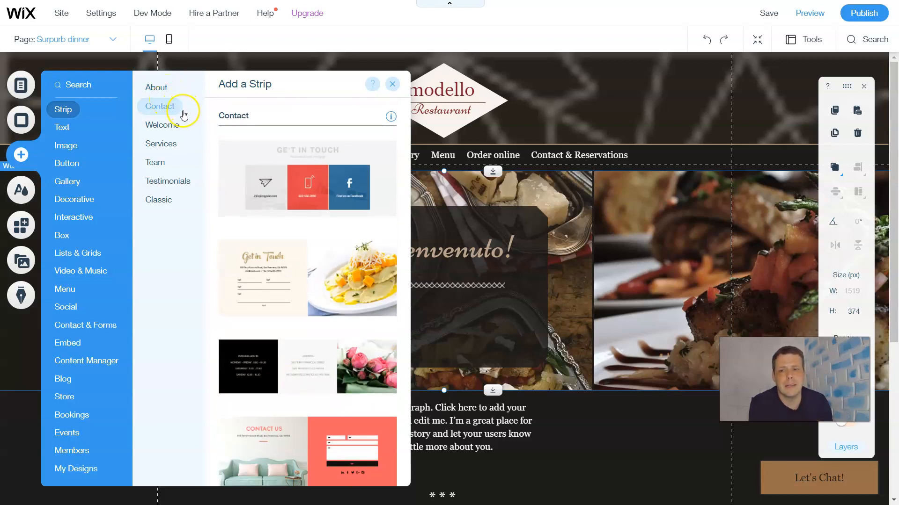
pyautogui.click(162, 124)
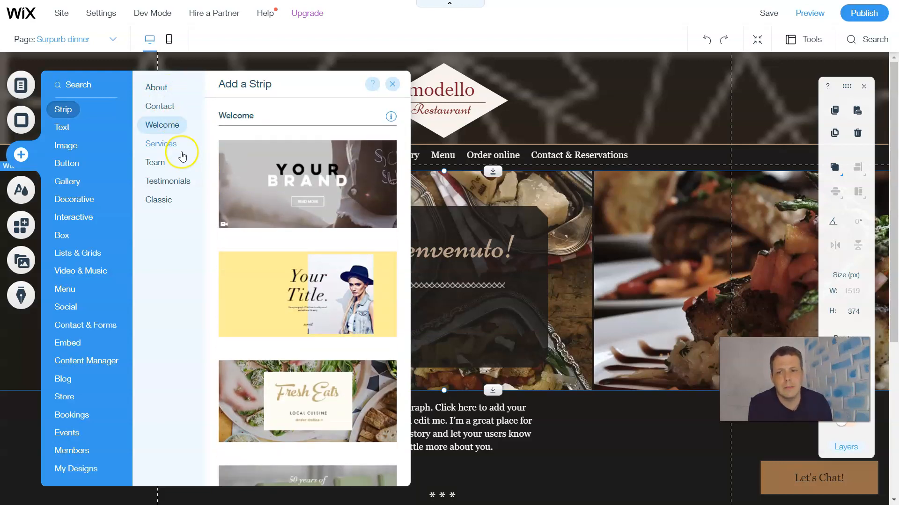
pyautogui.click(168, 180)
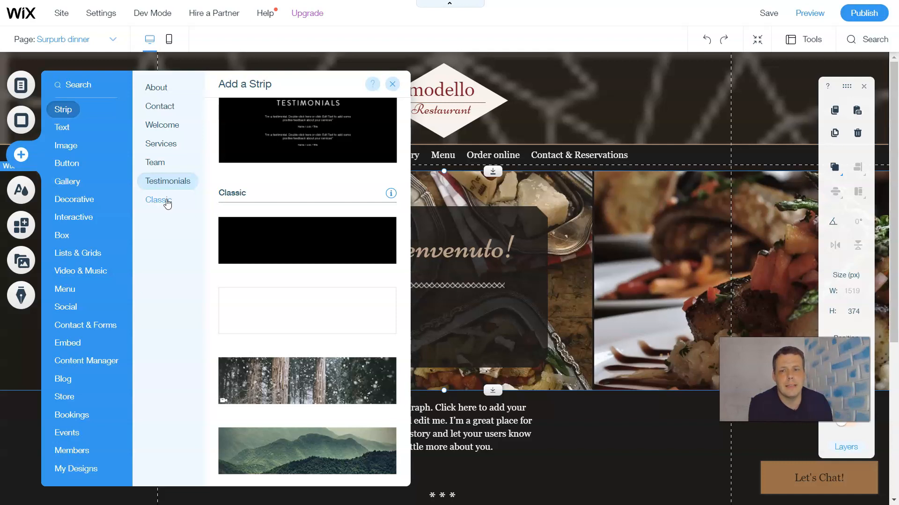
pyautogui.scroll(-3)
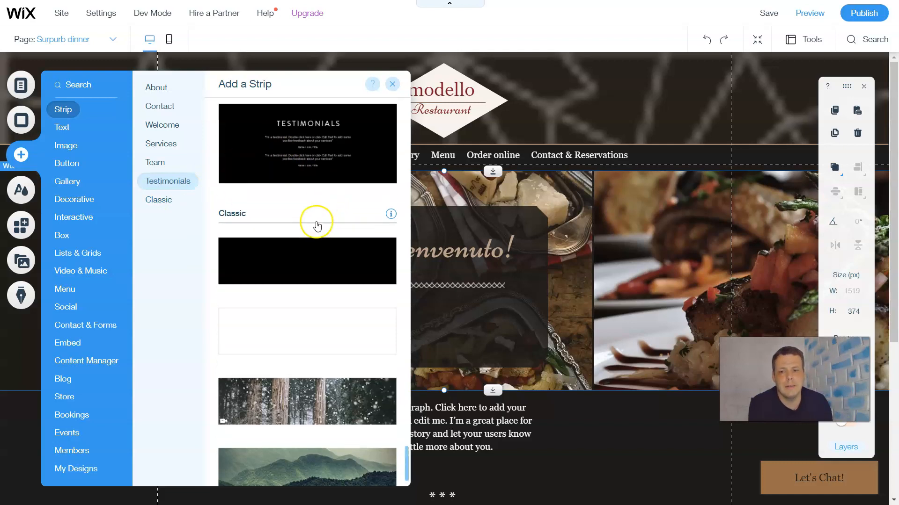
pyautogui.click(154, 161)
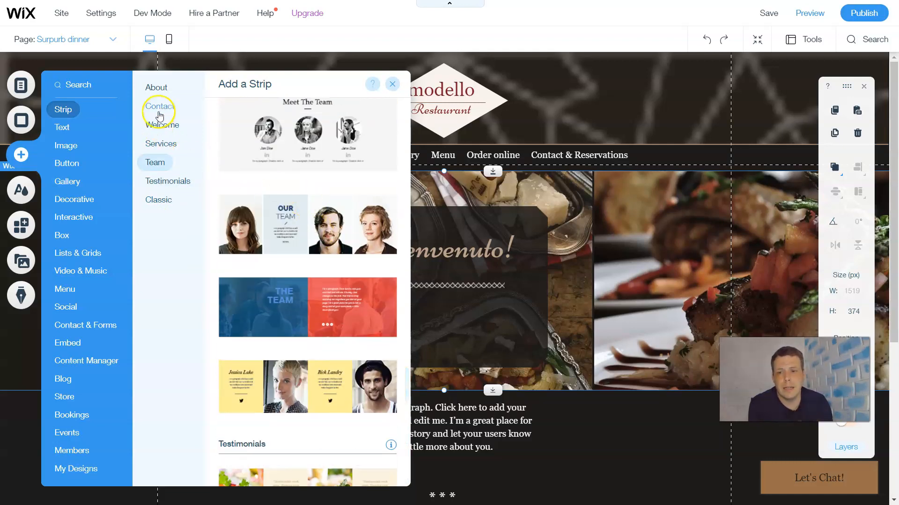
# Keep comparing Contact, About, Services, Testimonials and Welcome strip designs without adding one.
pyautogui.click(159, 106)
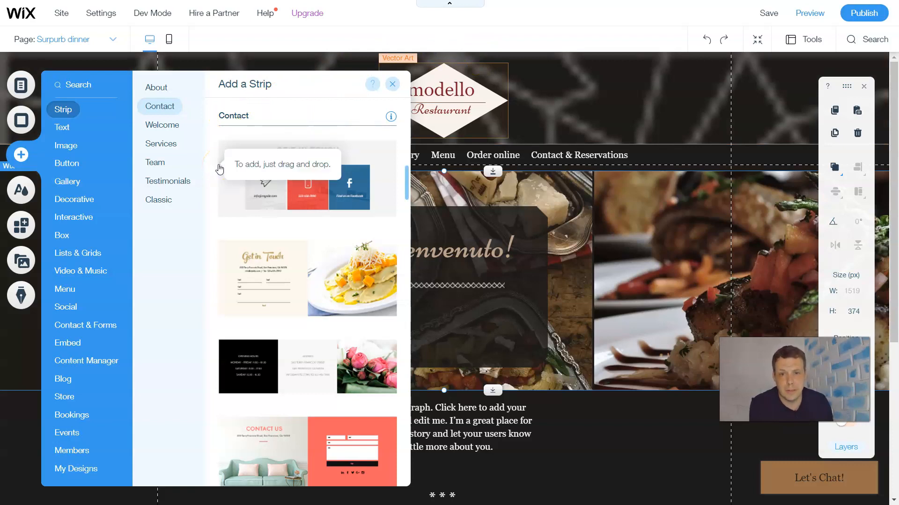
pyautogui.click(156, 88)
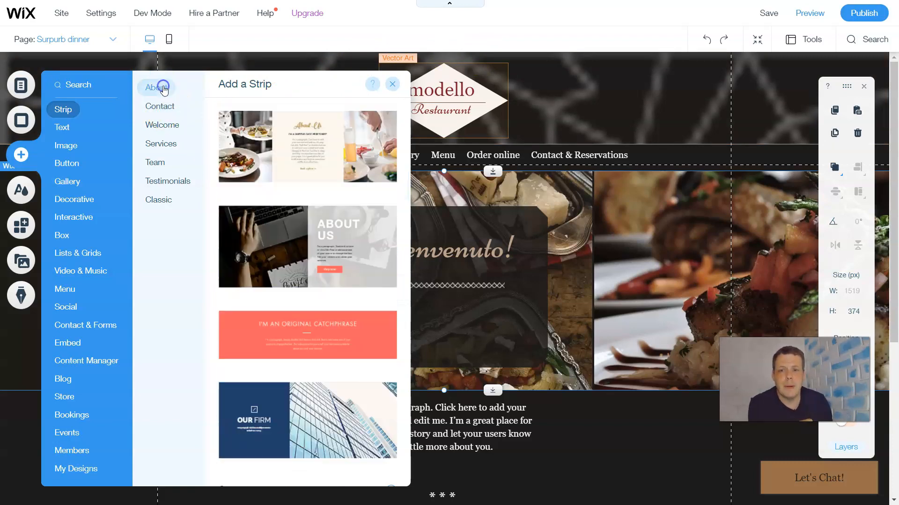
pyautogui.click(156, 87)
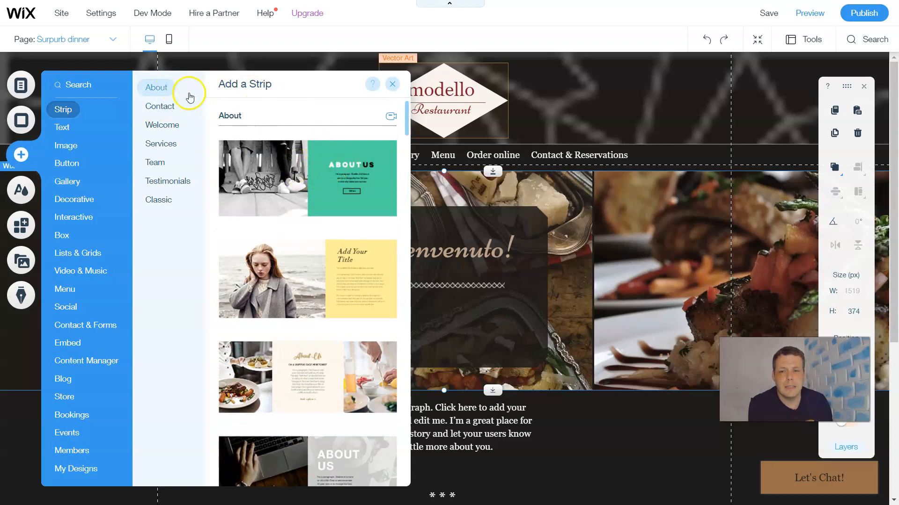
pyautogui.click(160, 105)
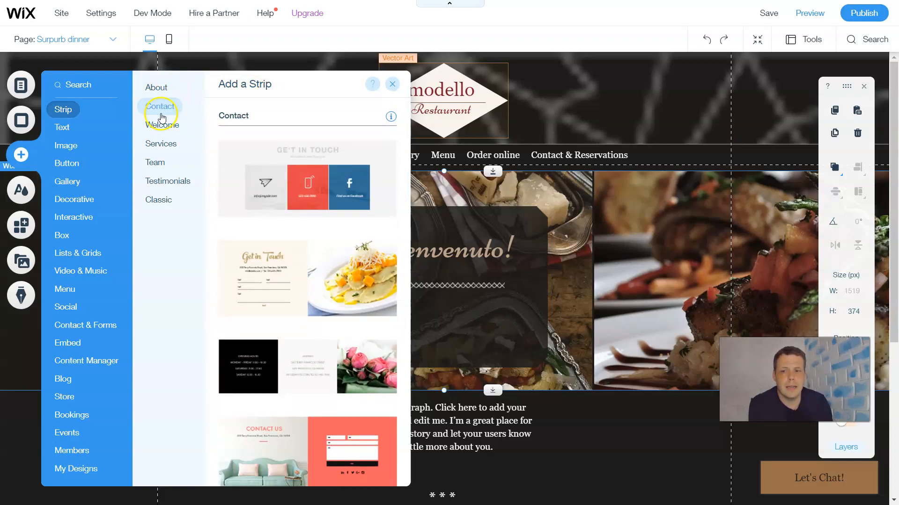
pyautogui.click(161, 144)
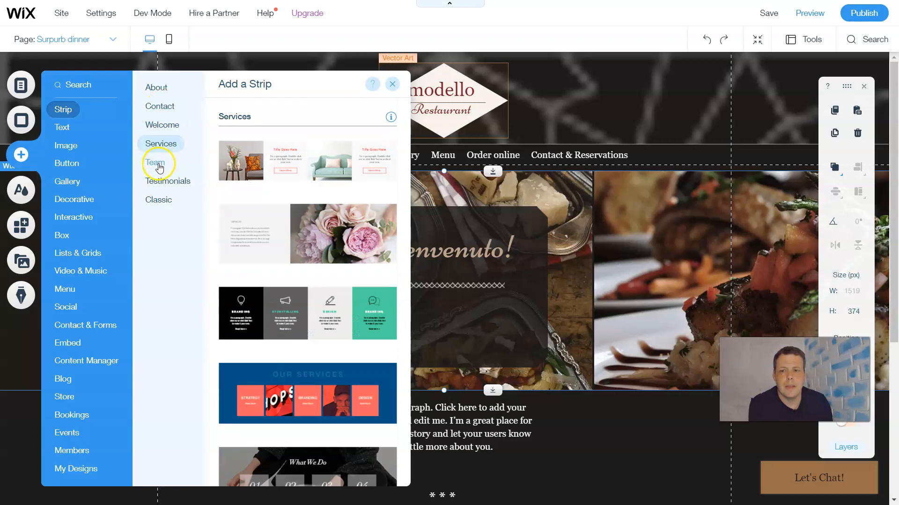
pyautogui.click(167, 181)
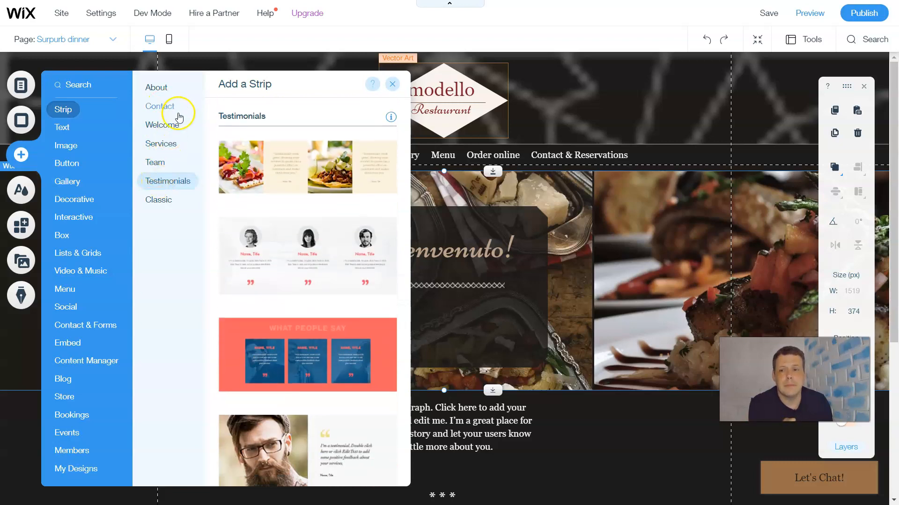
pyautogui.scroll(-3)
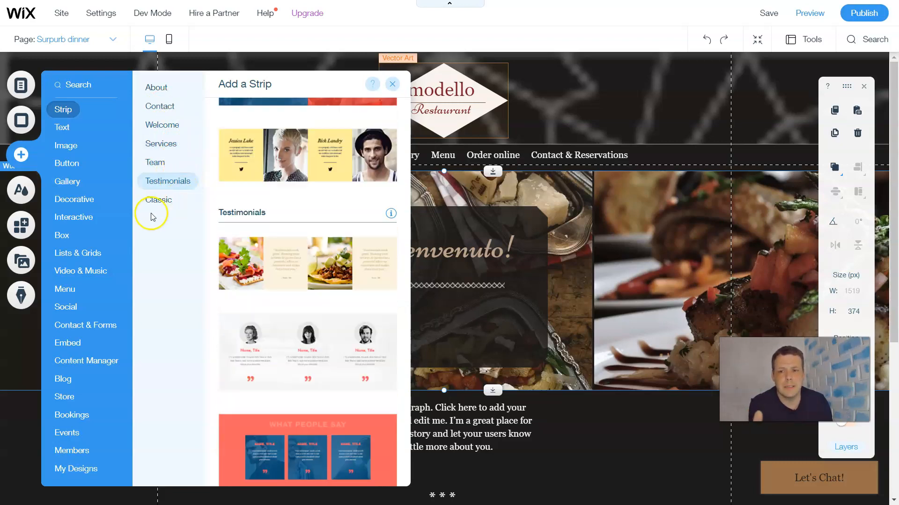
pyautogui.click(162, 124)
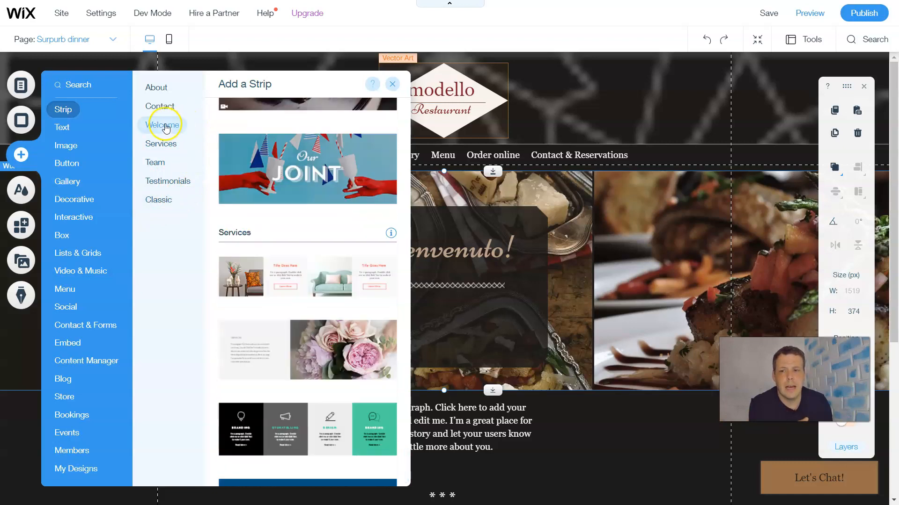
pyautogui.click(162, 125)
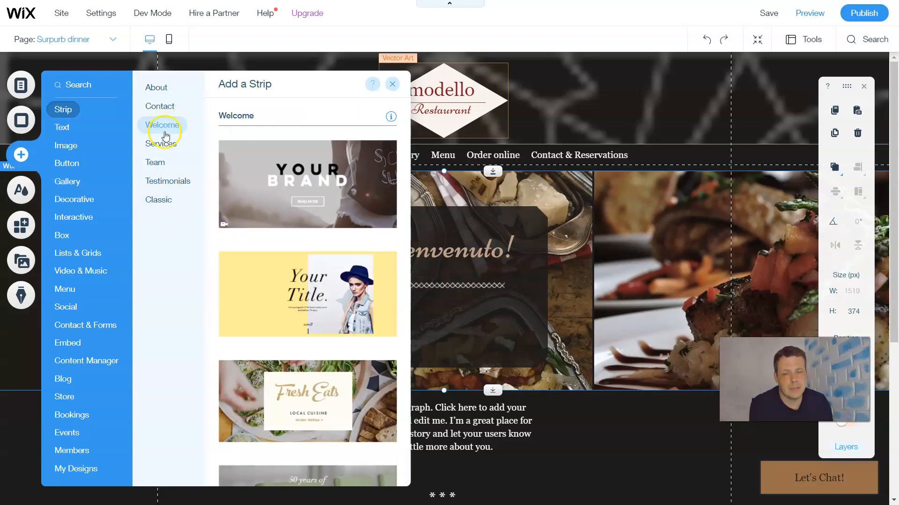
pyautogui.click(156, 87)
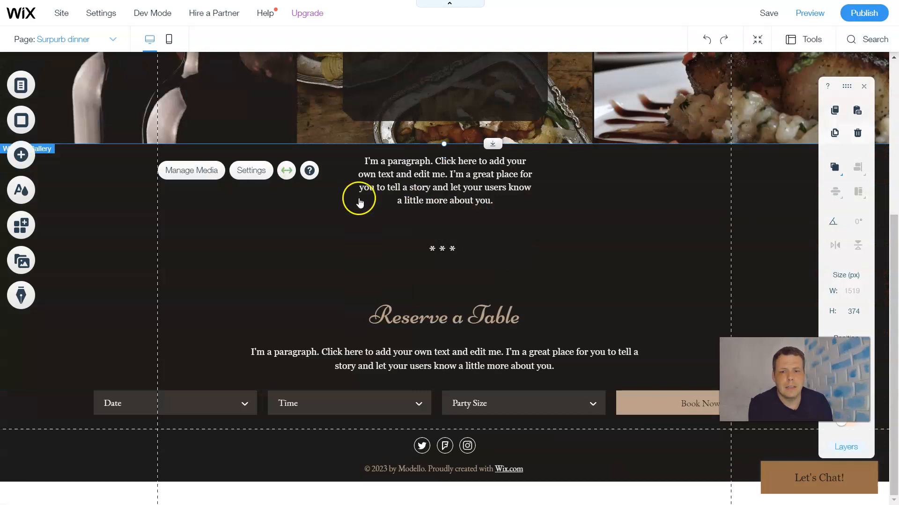
# Bring up the About Us strip's context menu to cut it from the page.
pyautogui.scroll(-3)
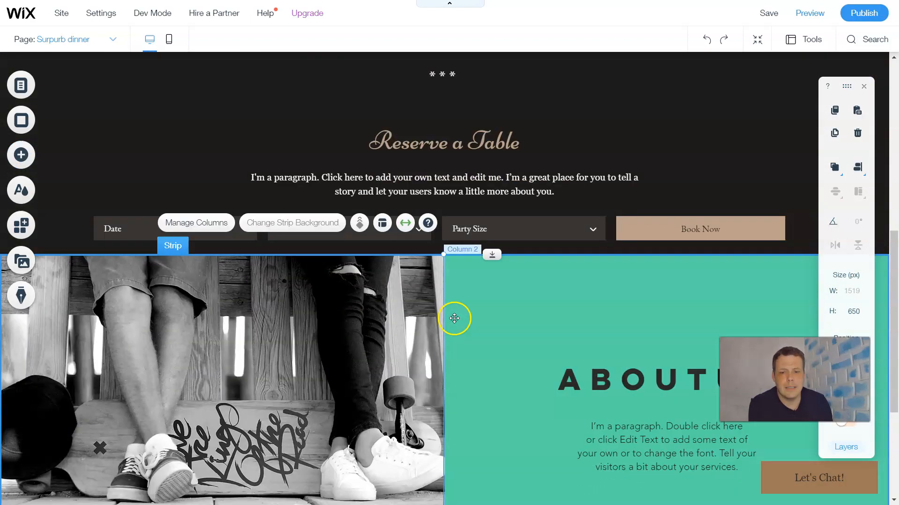
pyautogui.scroll(-3)
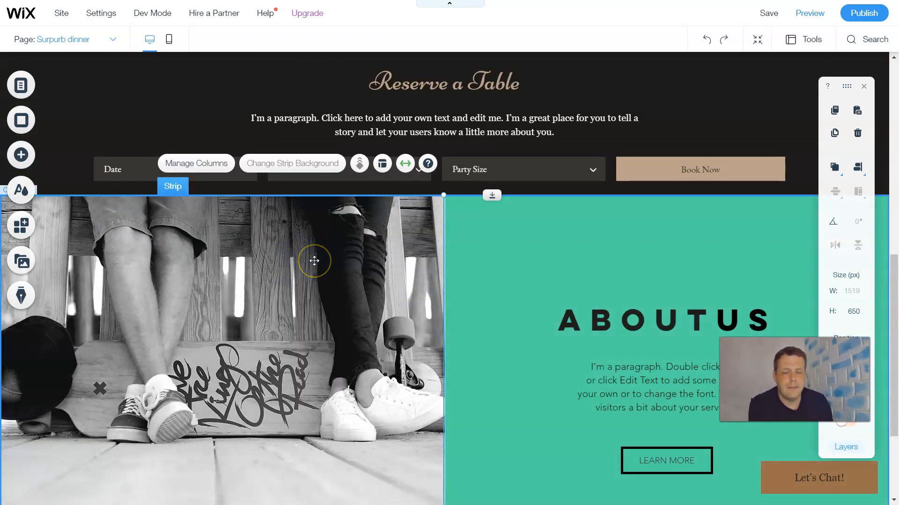
pyautogui.moveTo(313, 261)
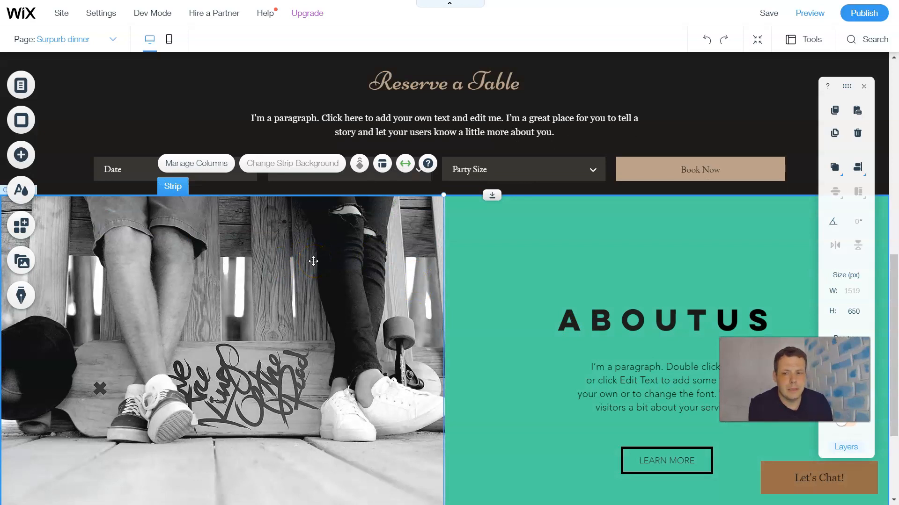
pyautogui.rightClick(313, 261)
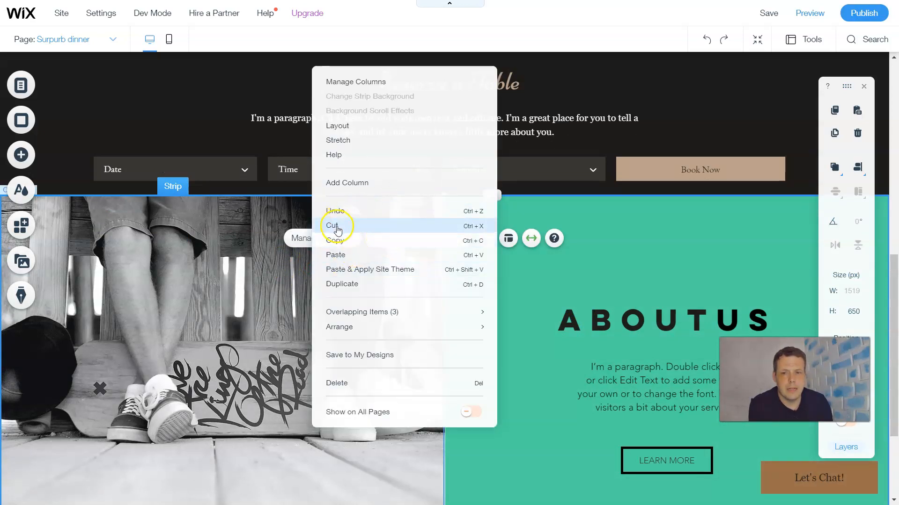
pyautogui.moveTo(342, 255)
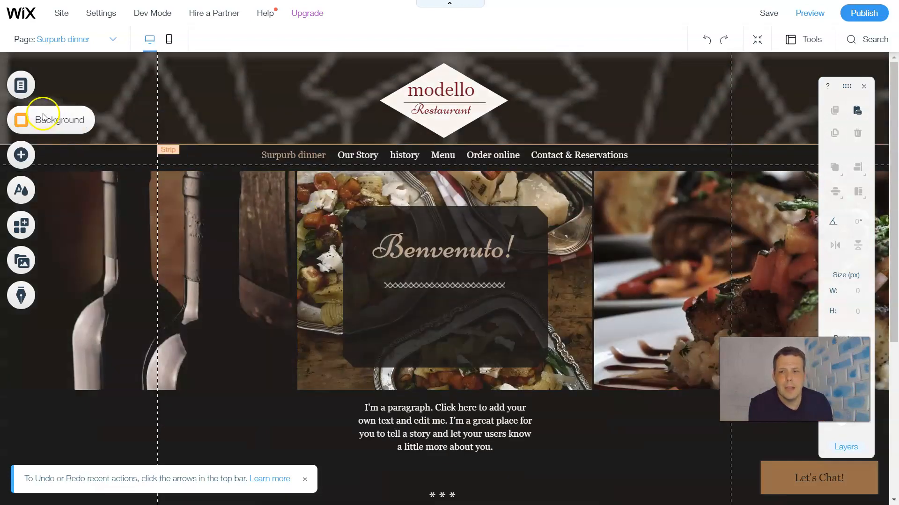
pyautogui.click(20, 155)
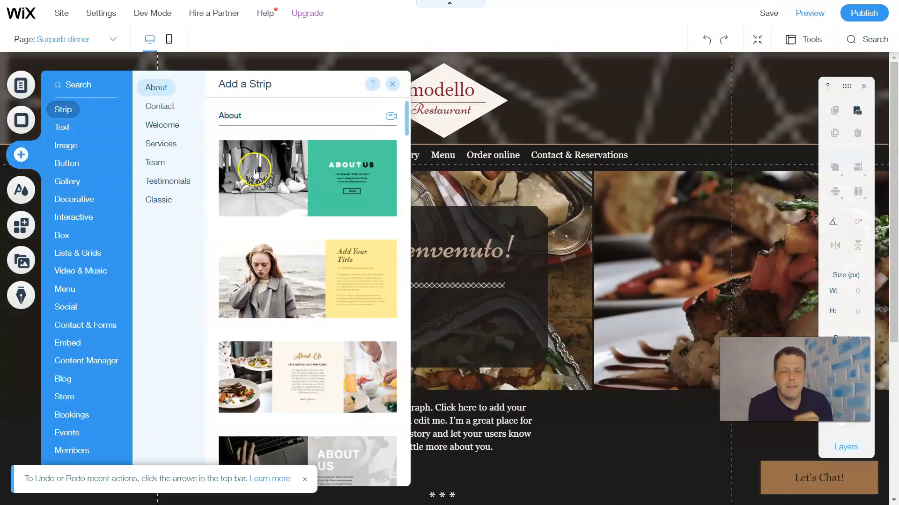
pyautogui.moveTo(264, 178)
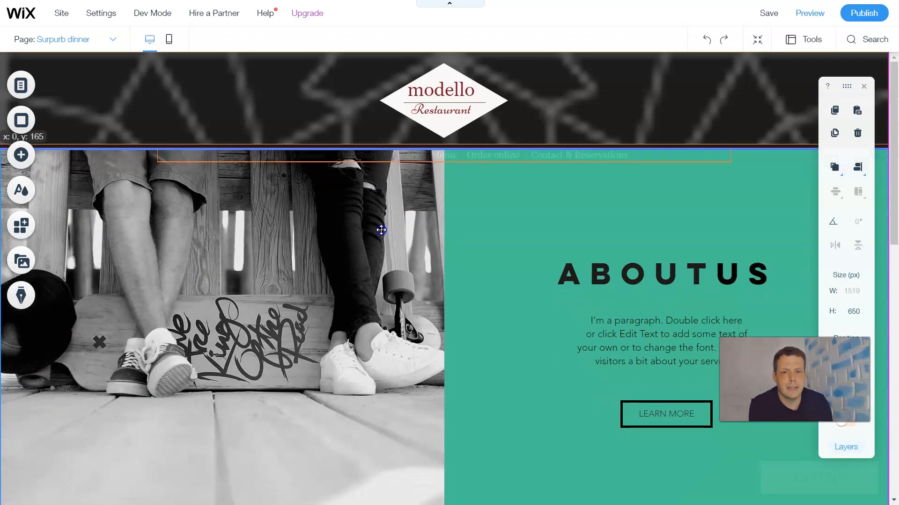
pyautogui.rightClick(381, 230)
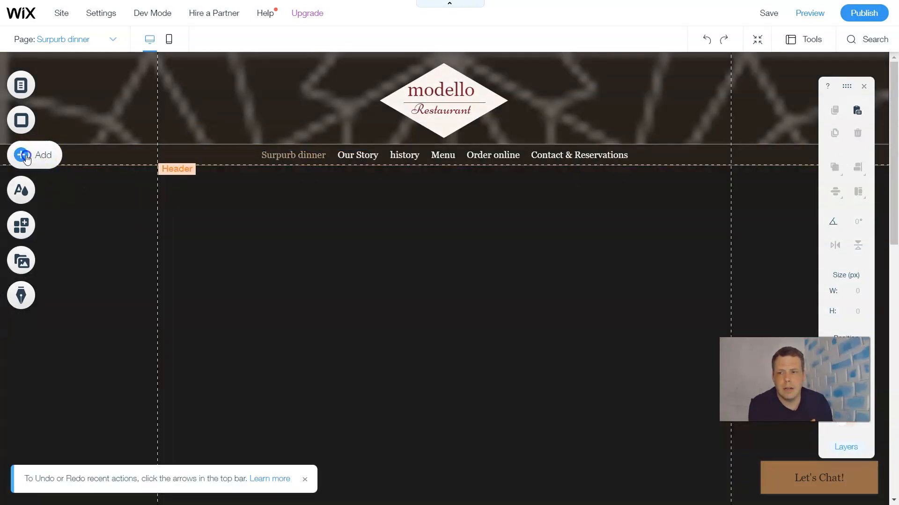
# Add the YOUR BRAND video Welcome strip above the footer and select it.
pyautogui.click(34, 155)
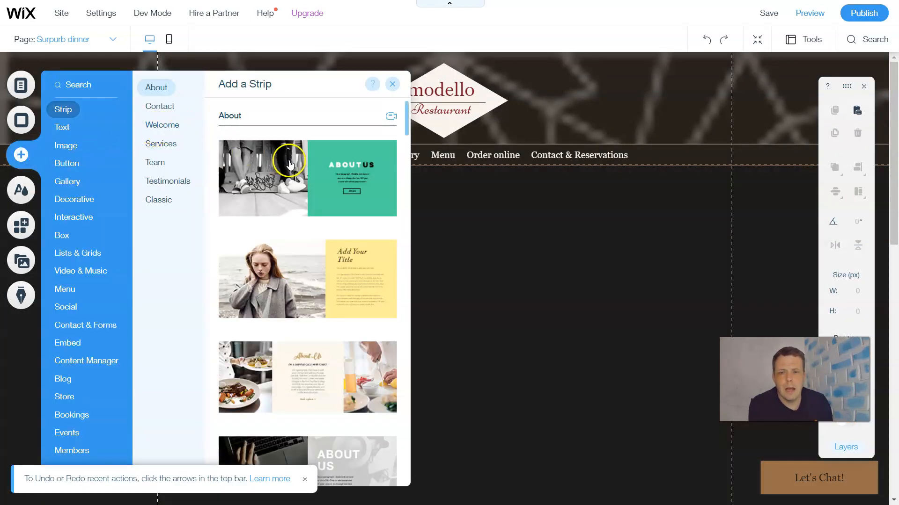
pyautogui.scroll(-3)
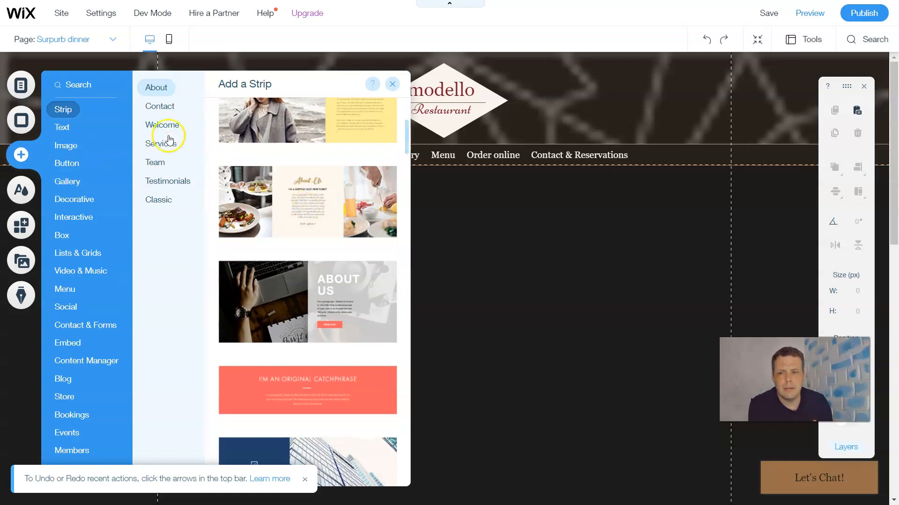
pyautogui.click(162, 124)
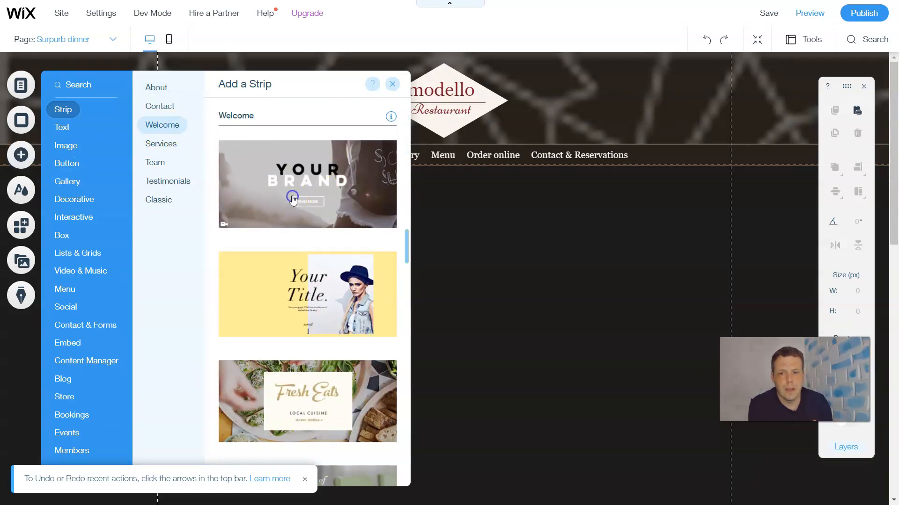
pyautogui.click(307, 184)
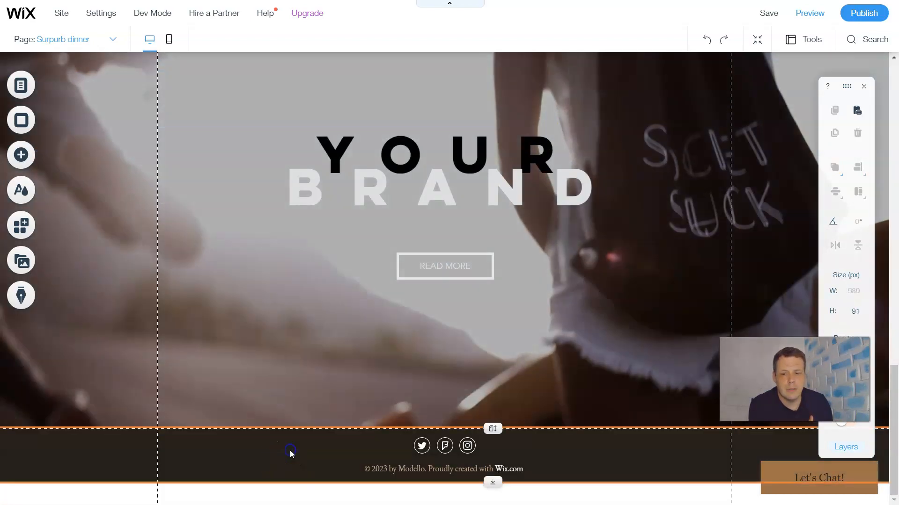
pyautogui.click(289, 451)
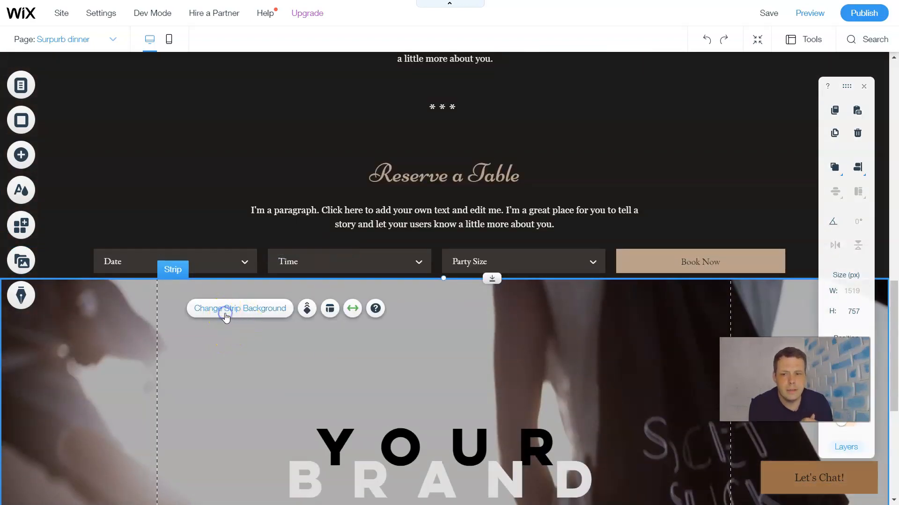
# Bring up Change Strip Background for the YOUR BRAND strip.
pyautogui.click(240, 308)
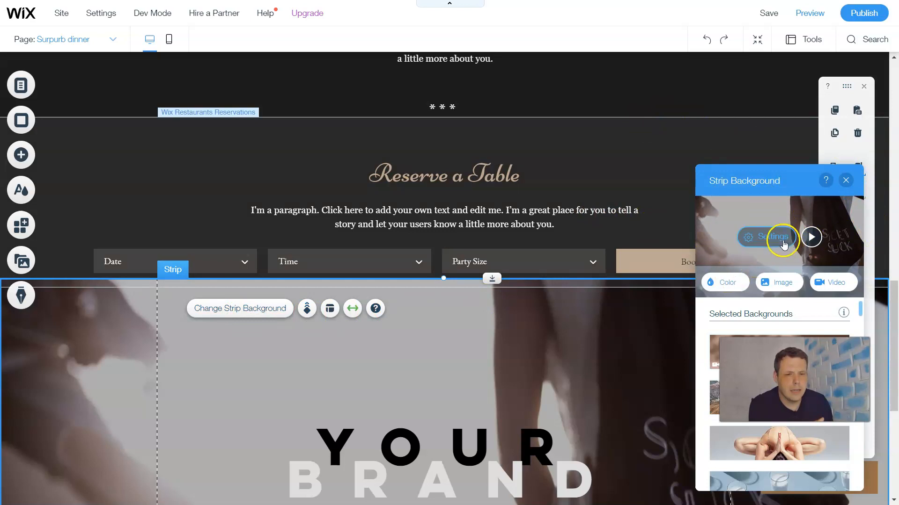
pyautogui.moveTo(747, 215)
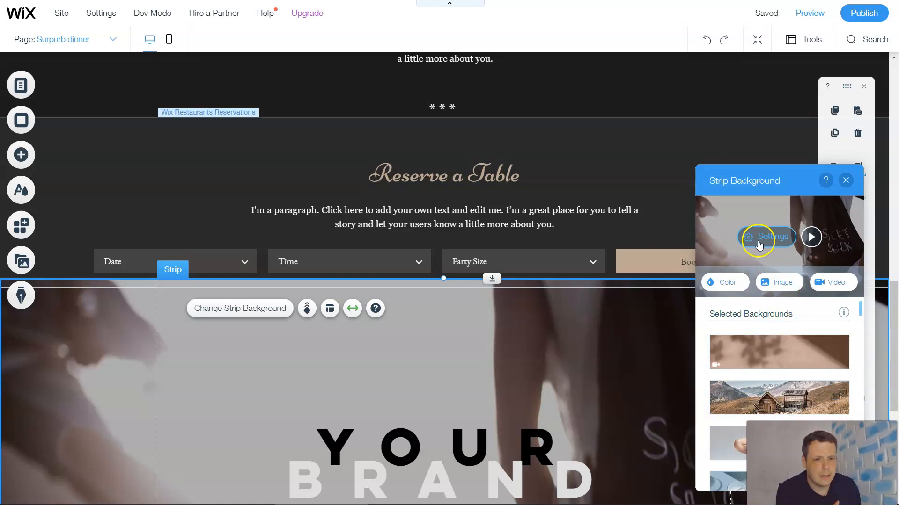
# Apply a fine overlay pattern to the background video and set it to Darker.
pyautogui.click(767, 237)
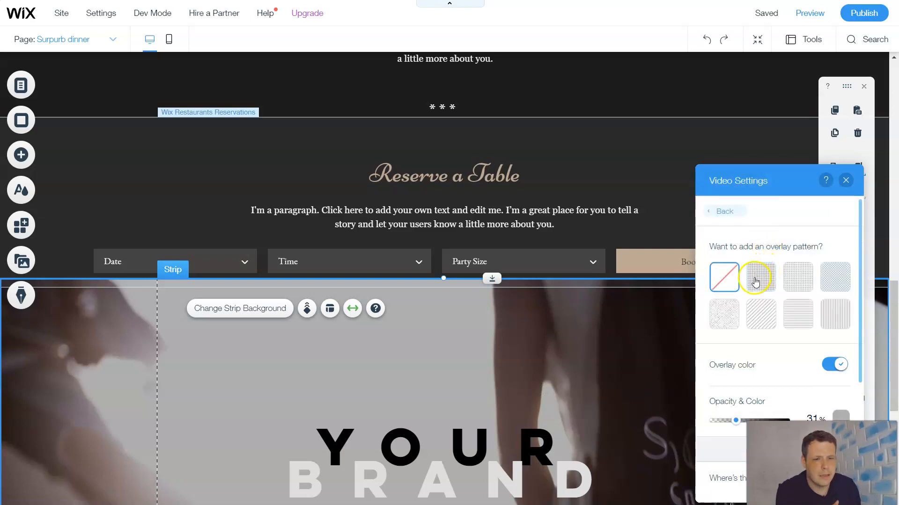
pyautogui.click(760, 277)
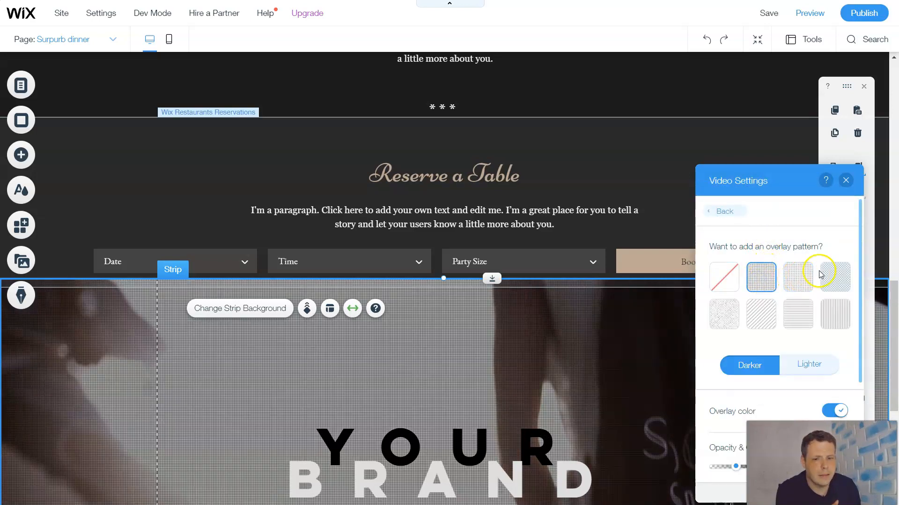
pyautogui.click(798, 277)
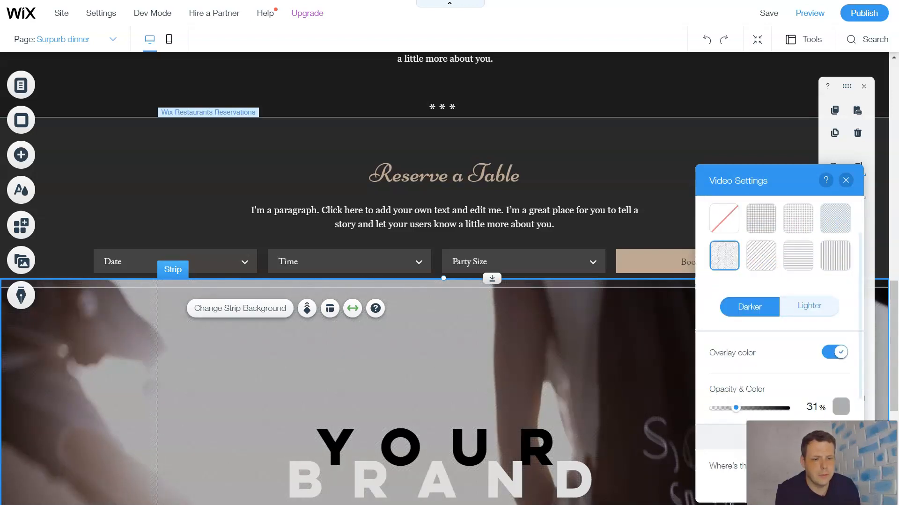
pyautogui.click(747, 307)
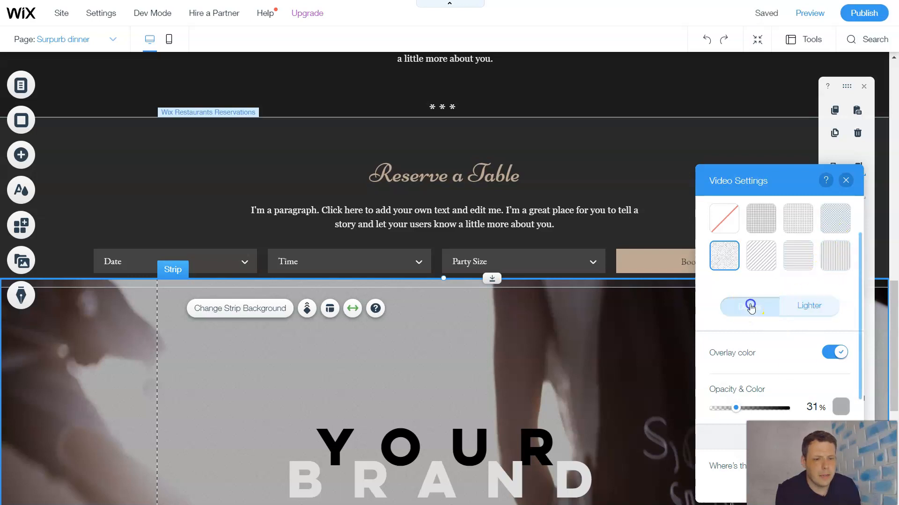
pyautogui.click(749, 306)
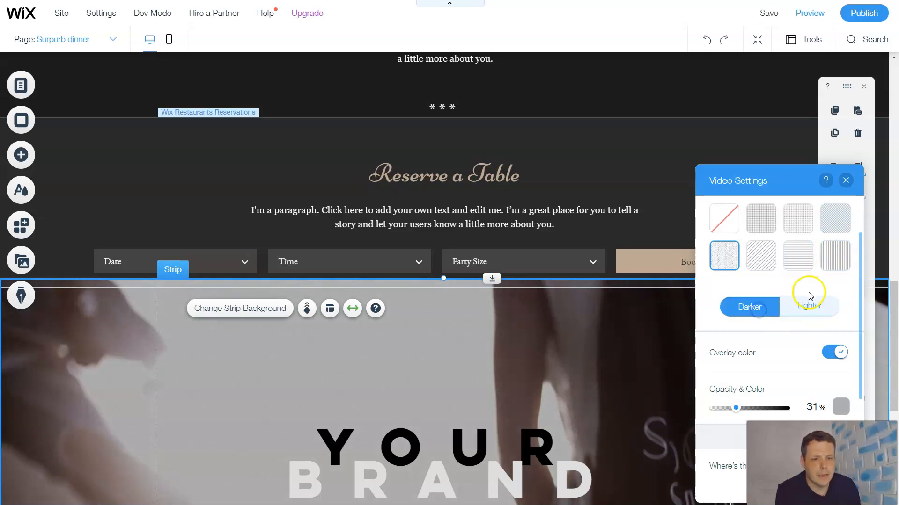
# Raise the video overlay opacity to 77%.
pyautogui.scroll(-3)
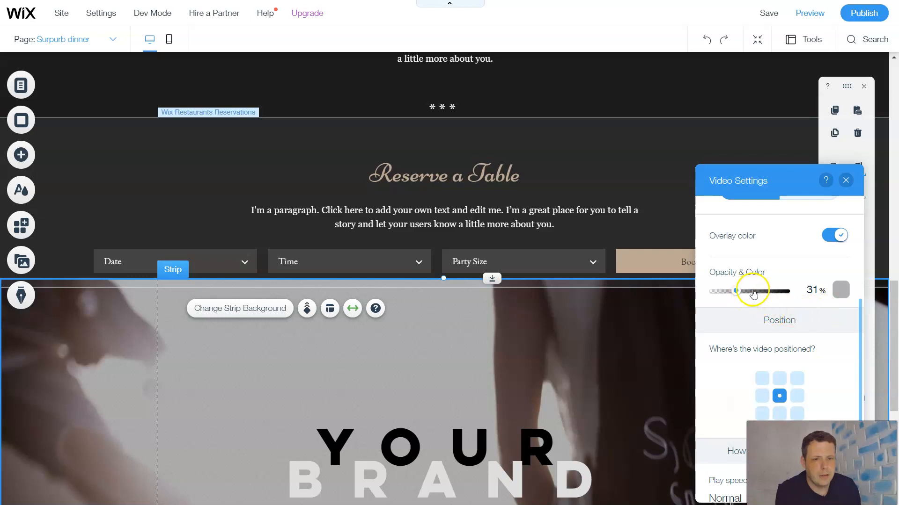
pyautogui.moveTo(754, 290); pyautogui.dragTo(772, 290)
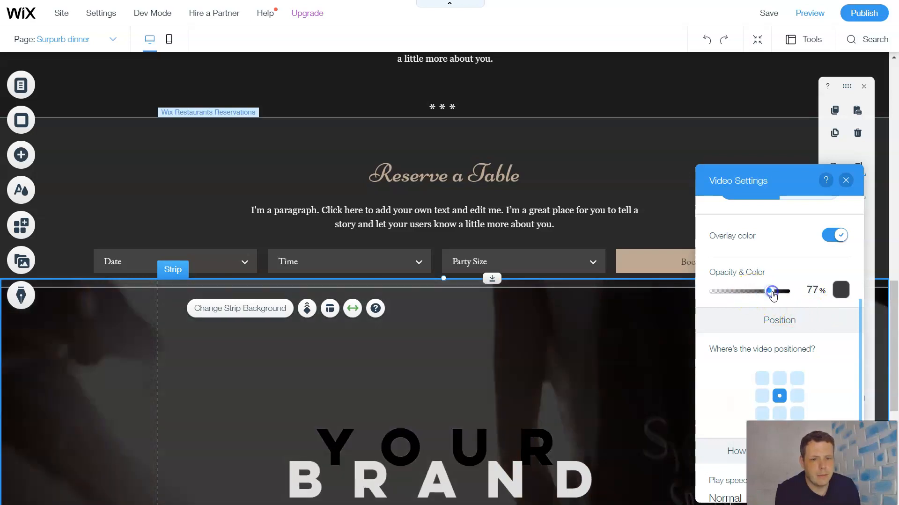
pyautogui.scroll(-3)
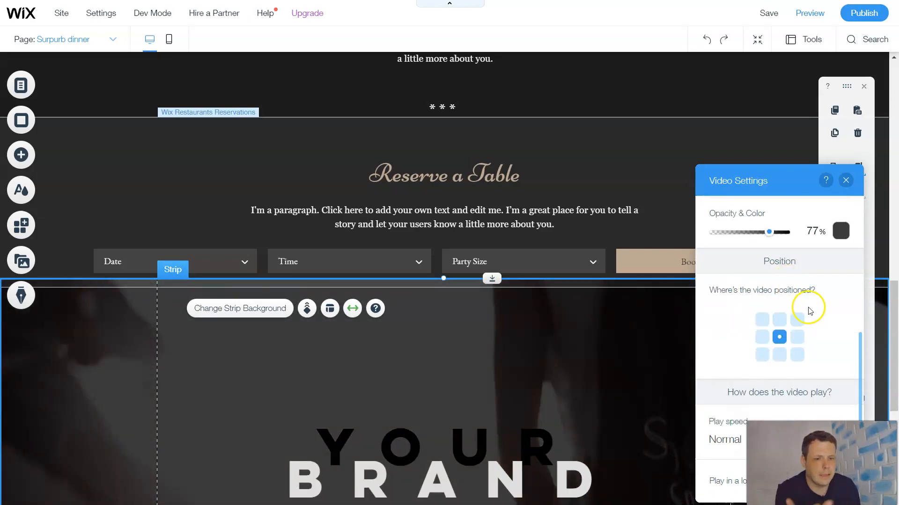
# Try top and centre video positions, settling on the bottom-right anchor.
pyautogui.click(779, 320)
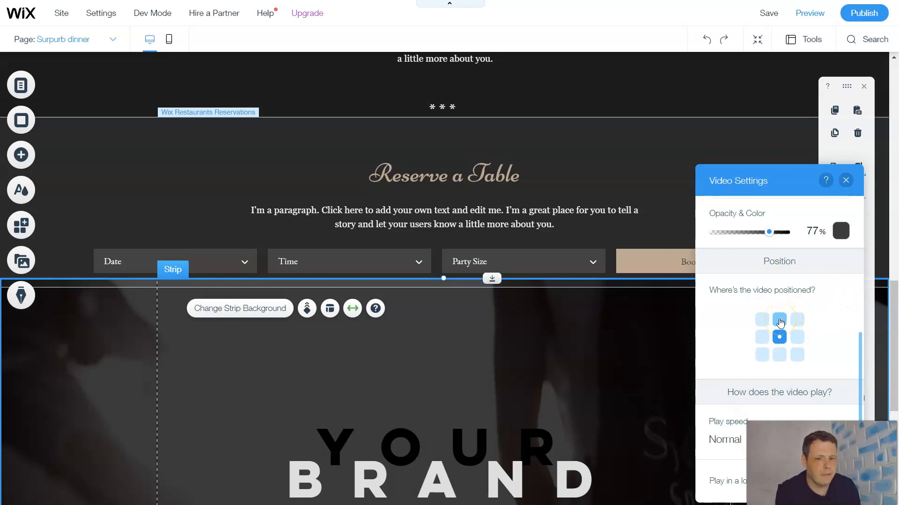
pyautogui.click(778, 320)
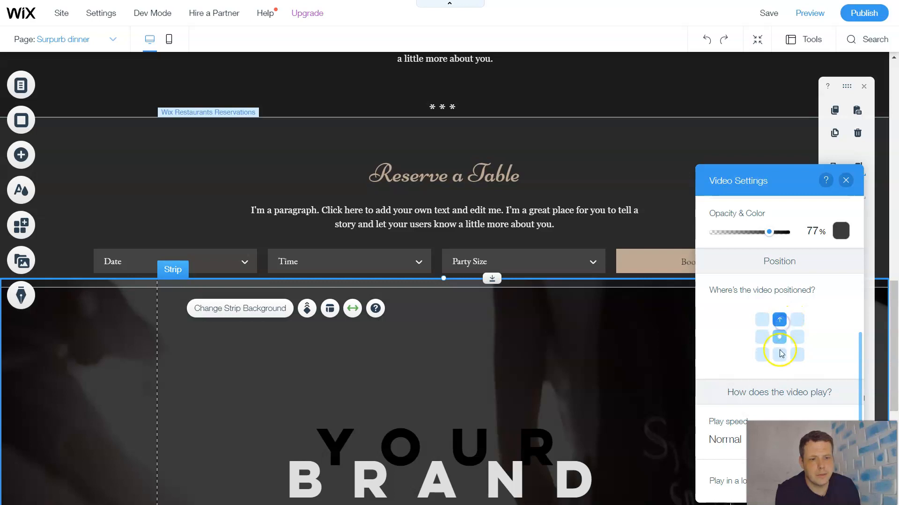
pyautogui.click(779, 337)
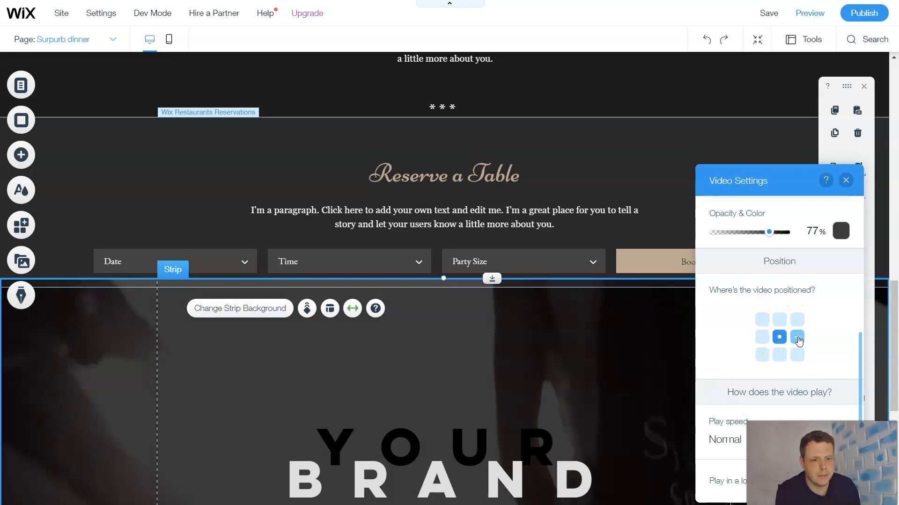
pyautogui.click(778, 319)
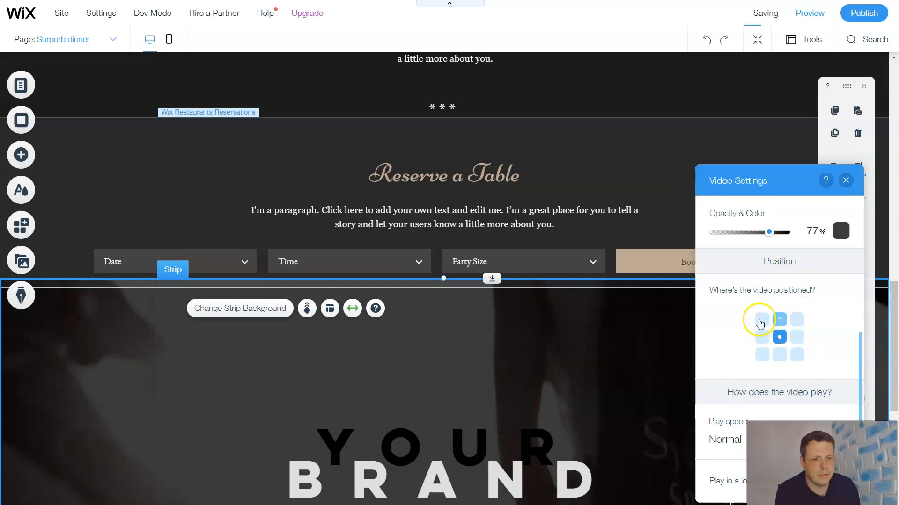
pyautogui.click(779, 354)
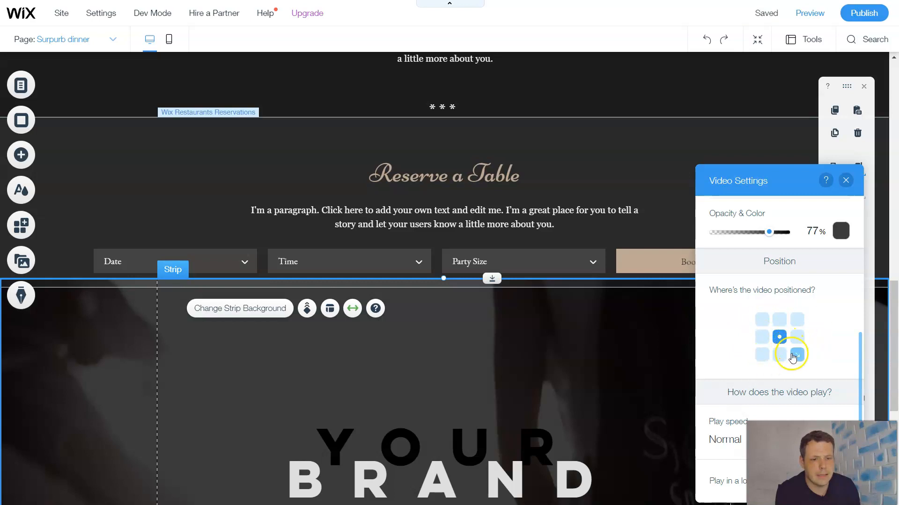
pyautogui.click(778, 337)
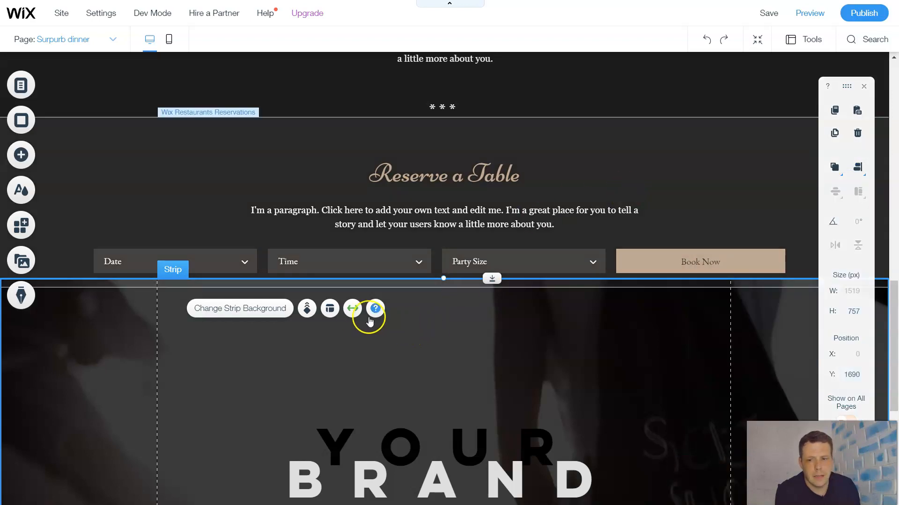
pyautogui.moveTo(306, 308)
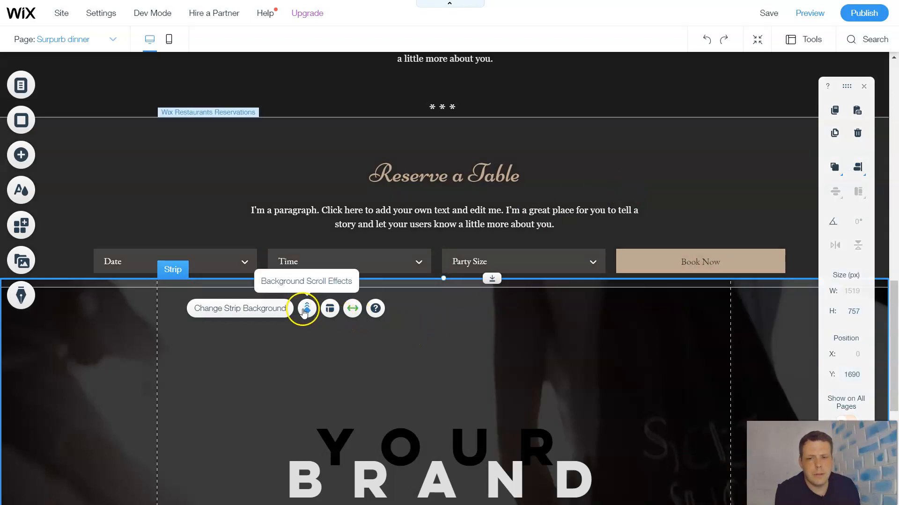
pyautogui.moveTo(399, 413)
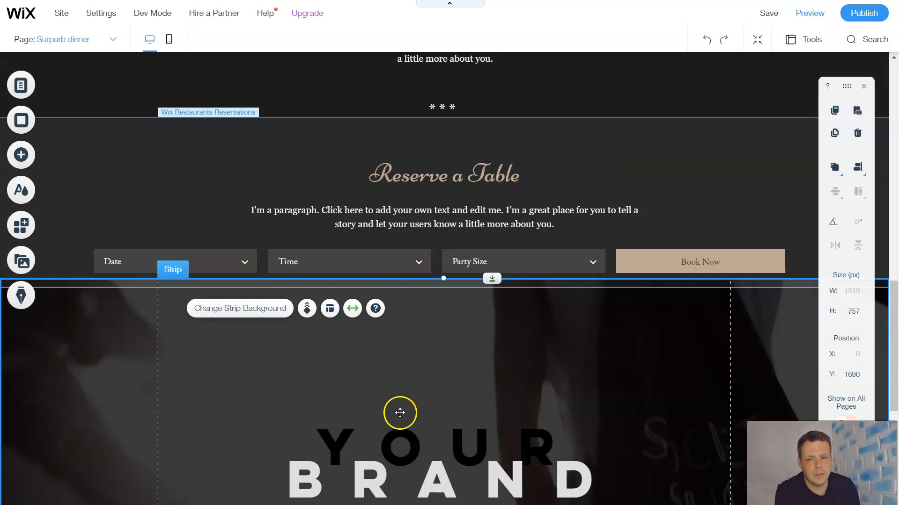
pyautogui.moveTo(307, 308)
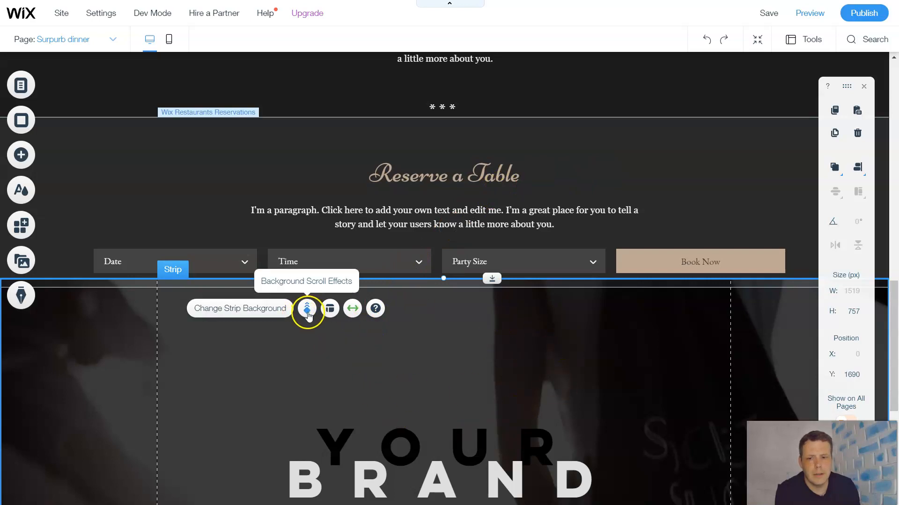
# Try Parallax, Reveal and Skew background scroll effects, keeping Rotate.
pyautogui.click(307, 308)
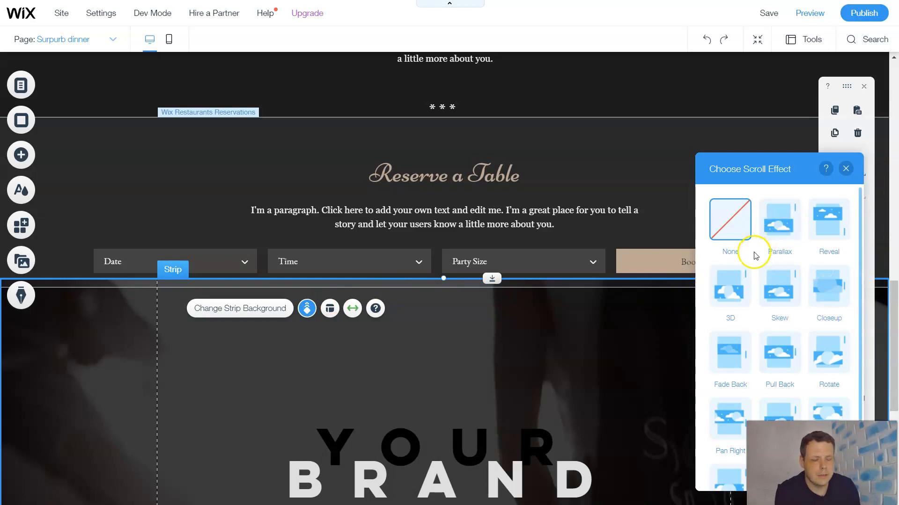
pyautogui.moveTo(853, 245)
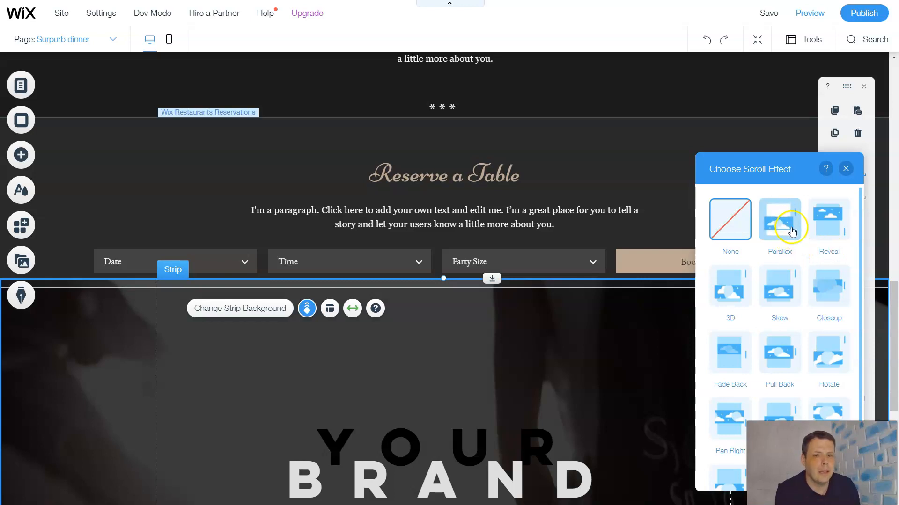
pyautogui.click(778, 219)
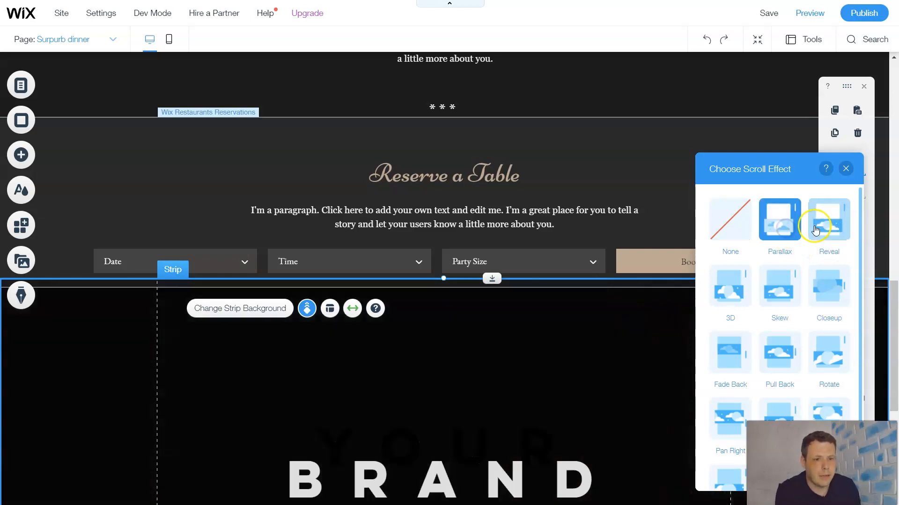
pyautogui.click(827, 219)
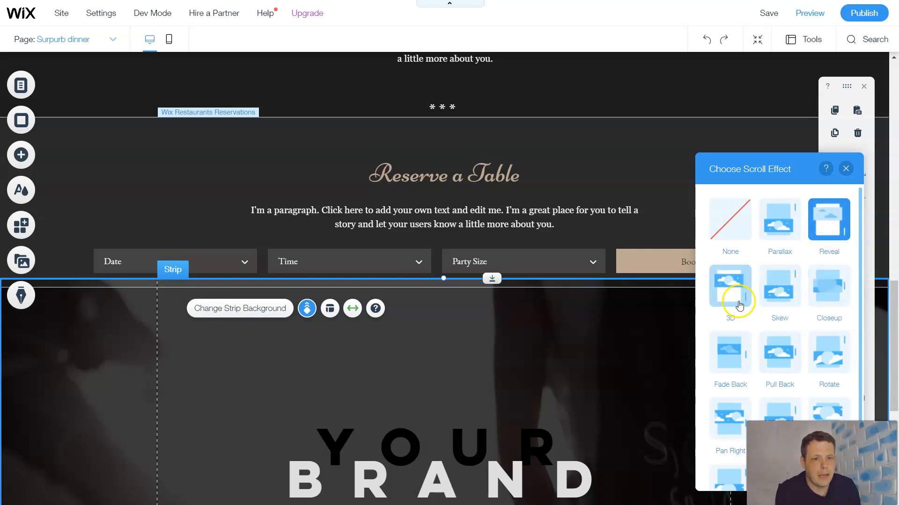
pyautogui.click(779, 286)
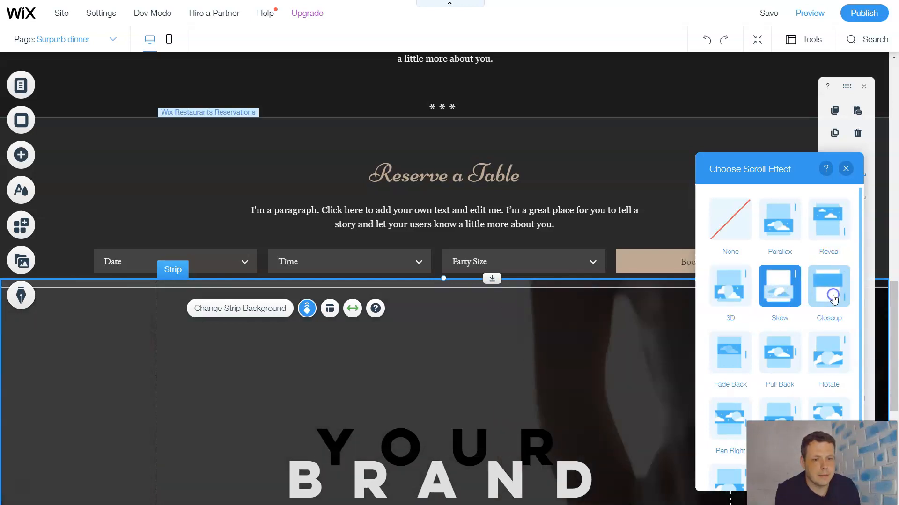
pyautogui.scroll(-3)
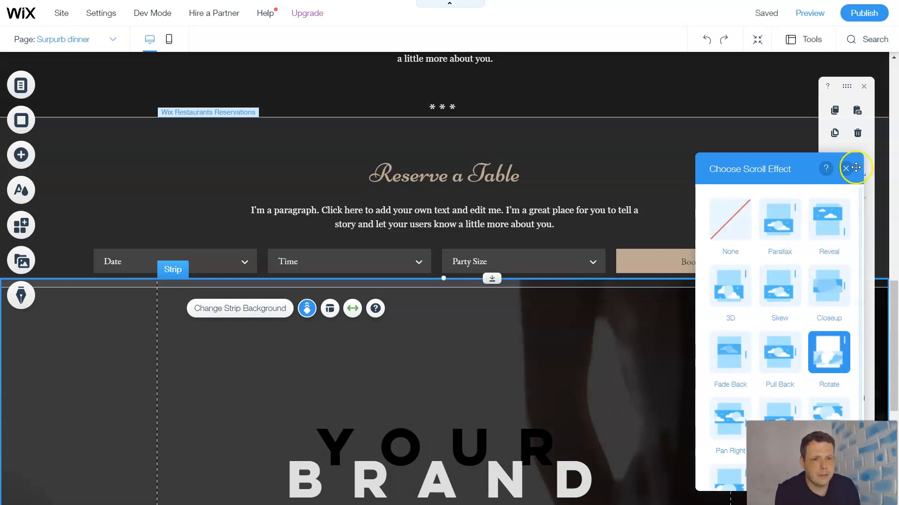
pyautogui.click(845, 167)
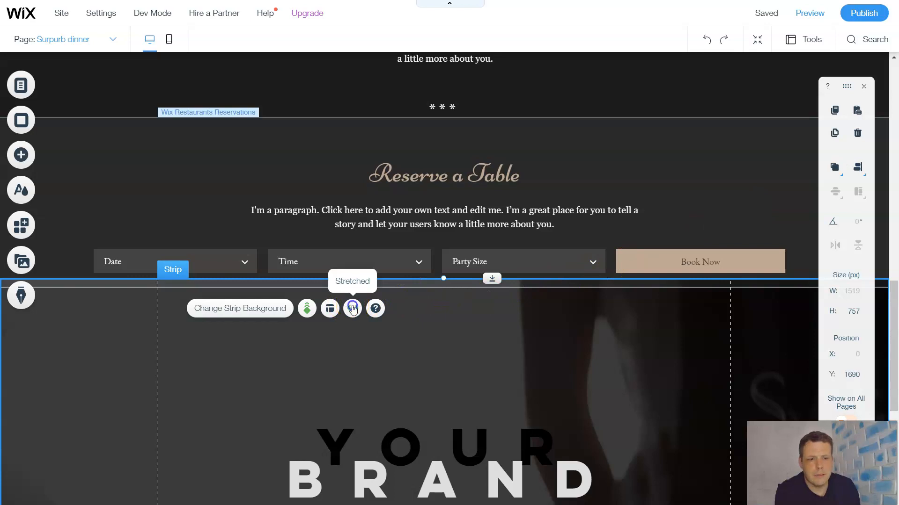
# Toggle the strip's stretch between Screen and Page, settling on Page width.
pyautogui.click(352, 308)
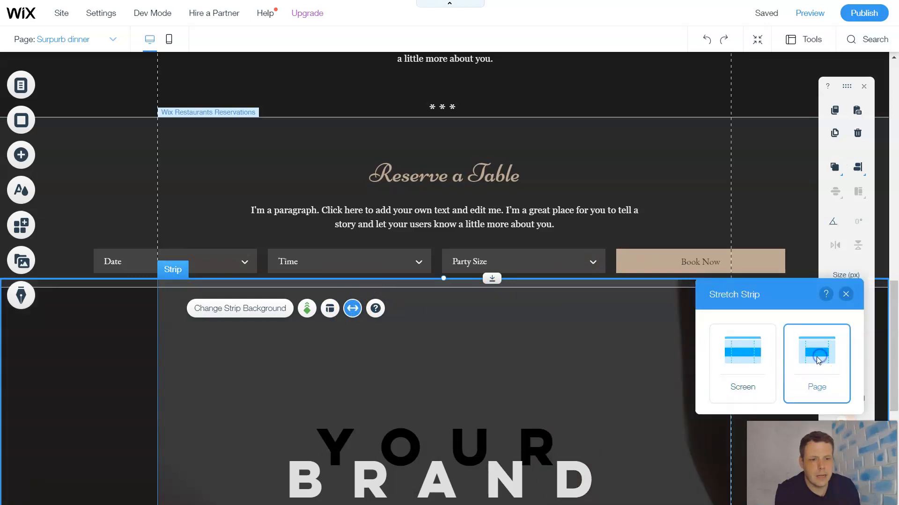
pyautogui.click(741, 350)
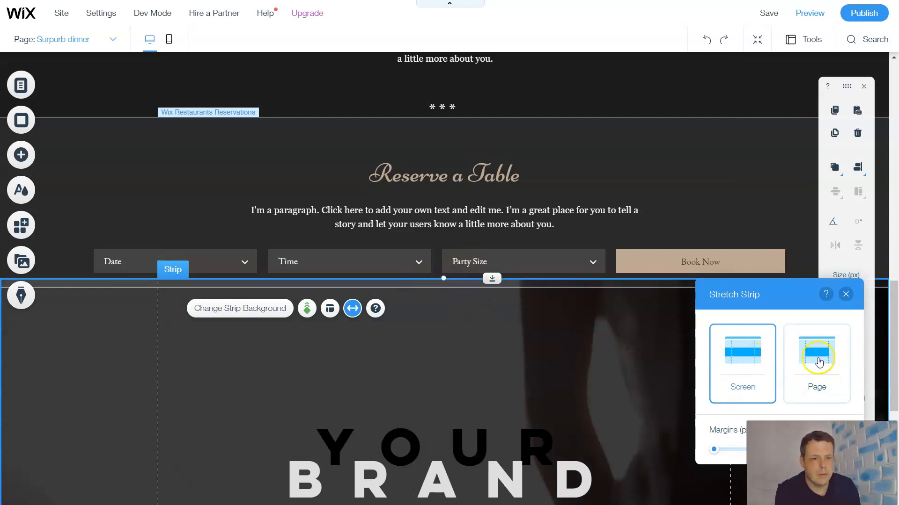
pyautogui.click(816, 349)
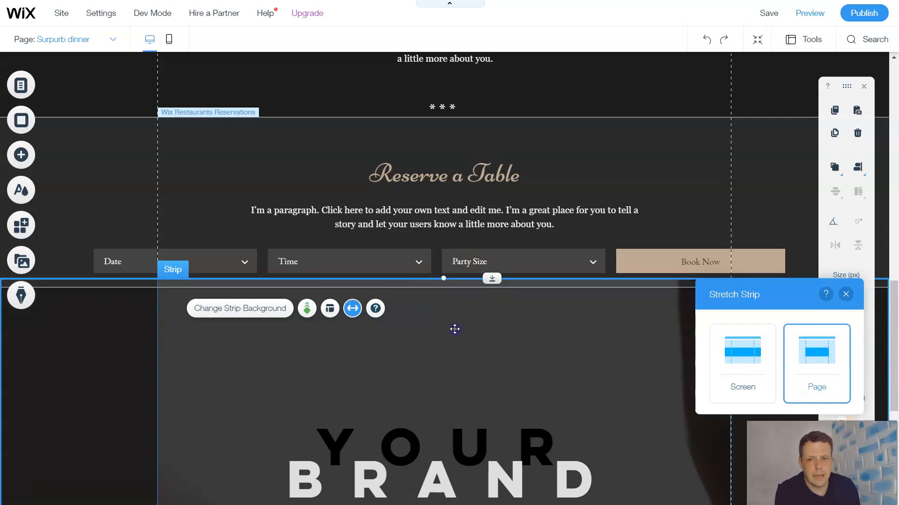
pyautogui.click(21, 155)
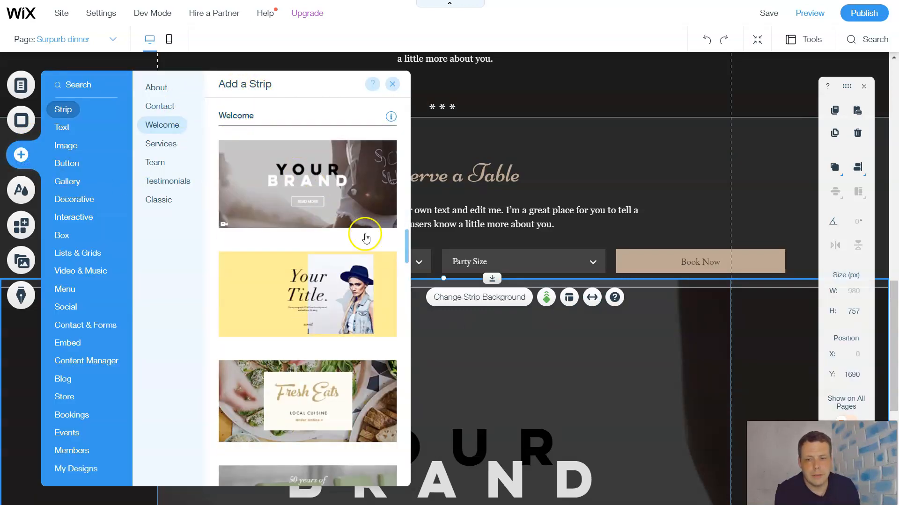
pyautogui.click(168, 181)
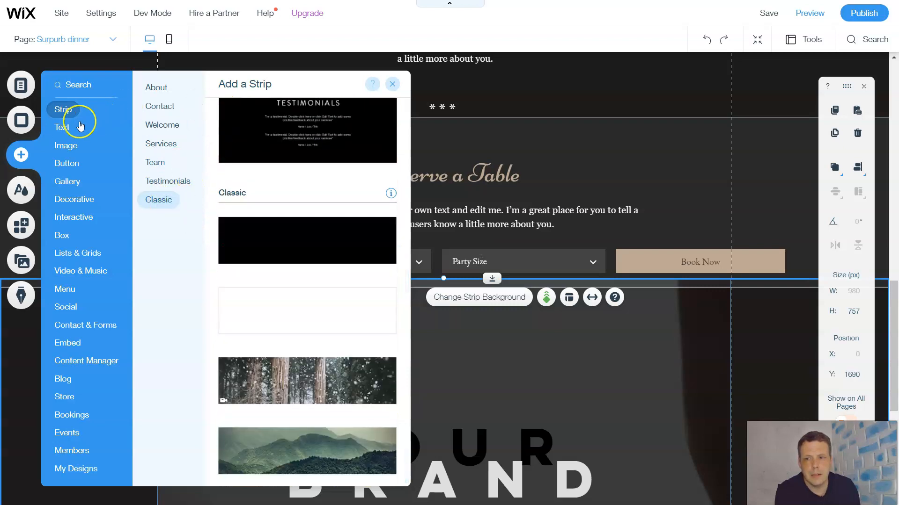
pyautogui.click(62, 127)
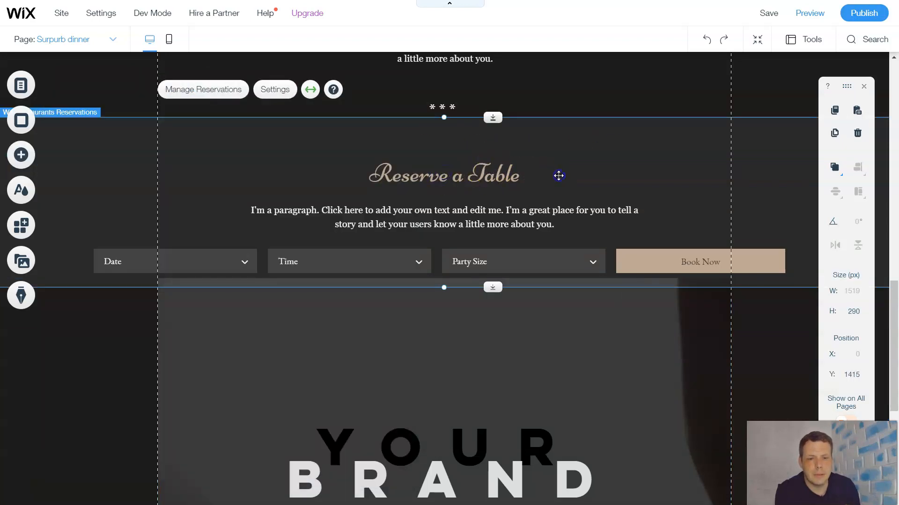
pyautogui.click(275, 90)
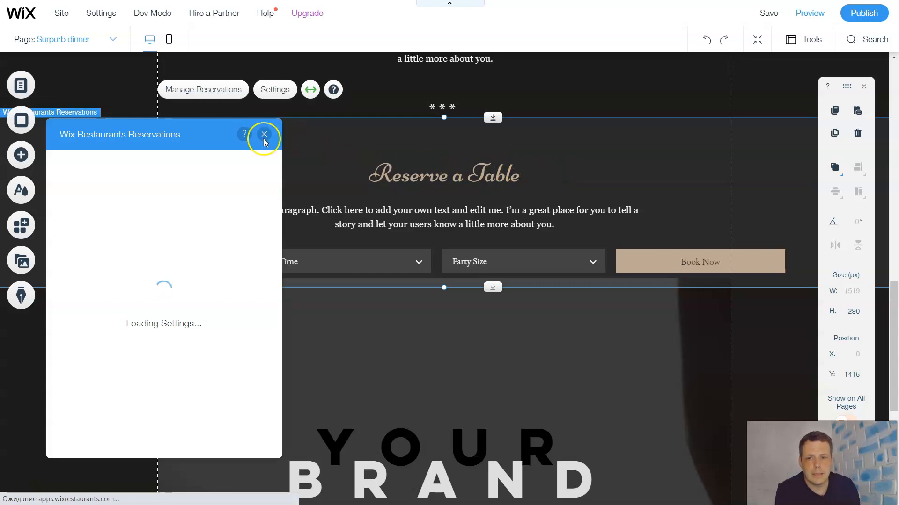
pyautogui.click(263, 134)
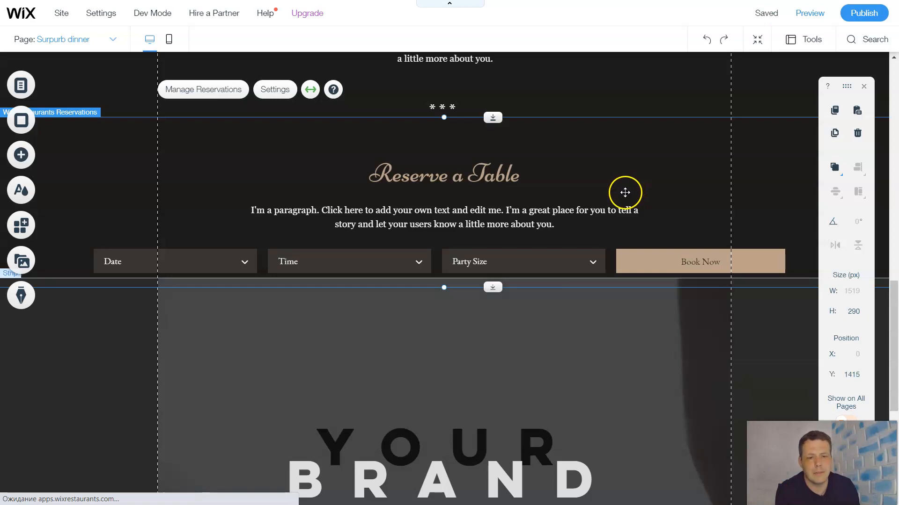
pyautogui.moveTo(662, 131)
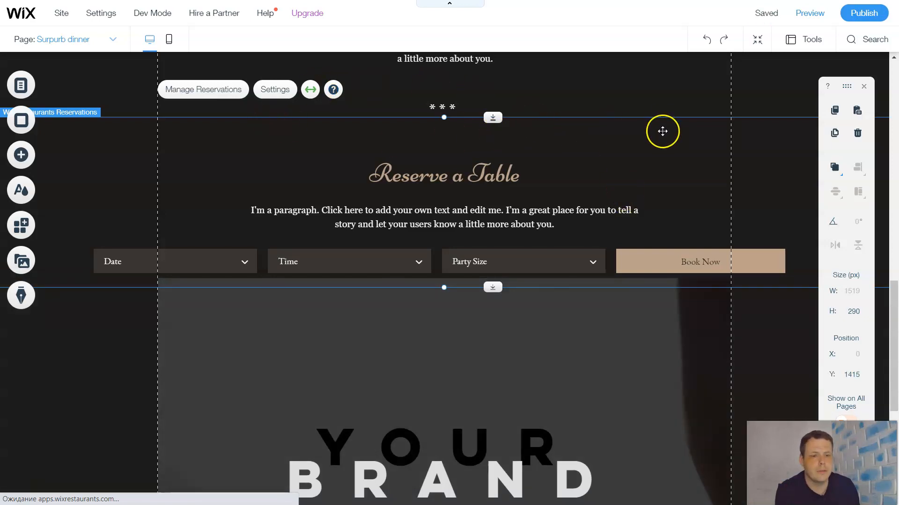
pyautogui.moveTo(669, 144)
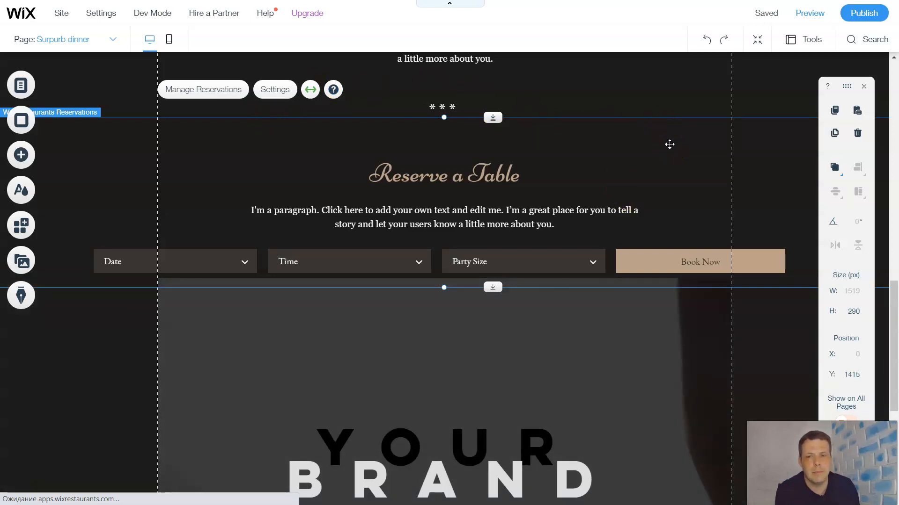